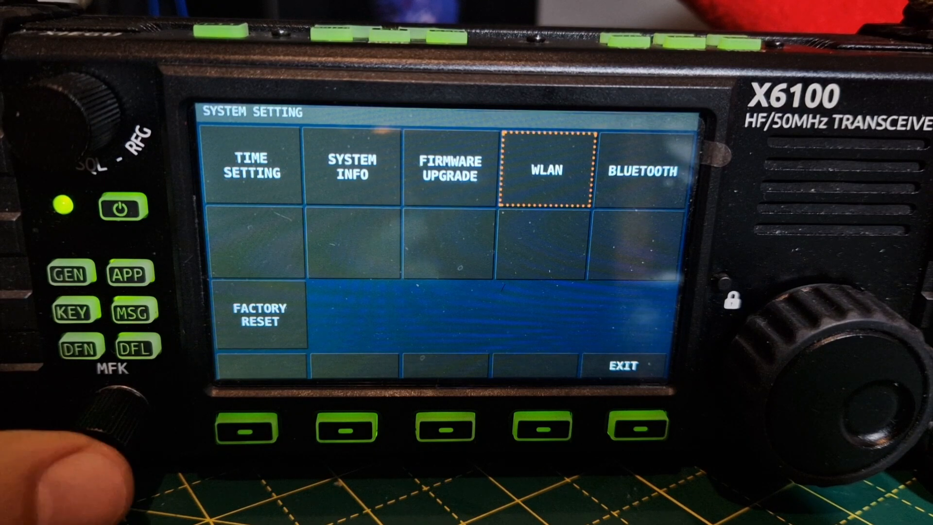
- Turn on the WiFi switch in the WLAN settings so the radio starts scanning for networks
left_click(543, 171)
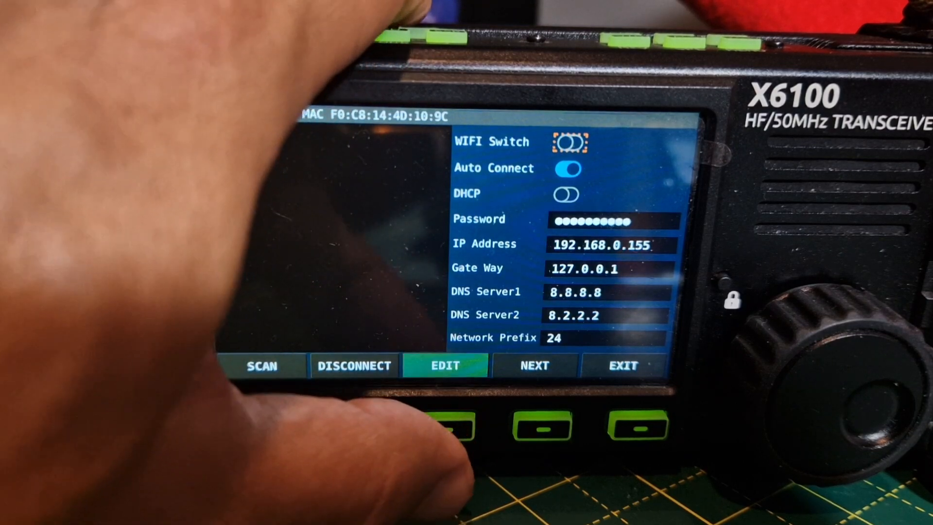
left_click(569, 142)
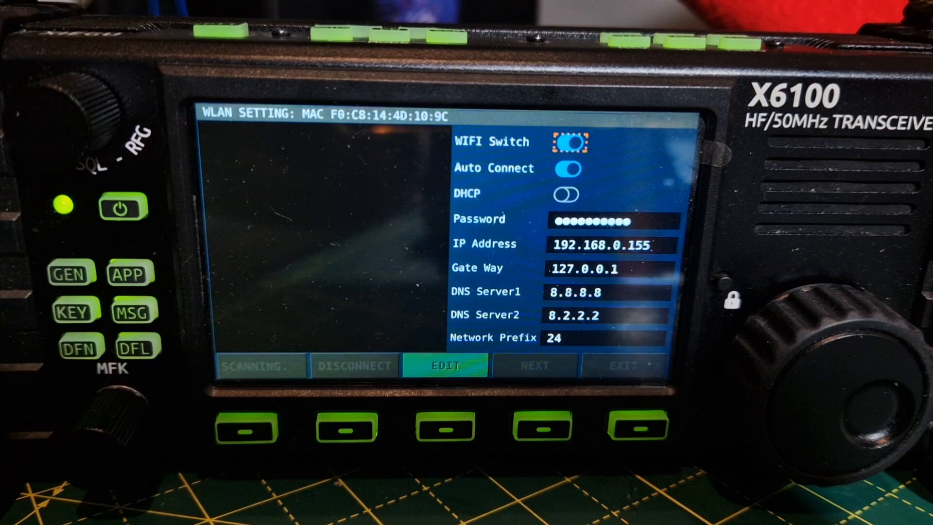
left_click(259, 364)
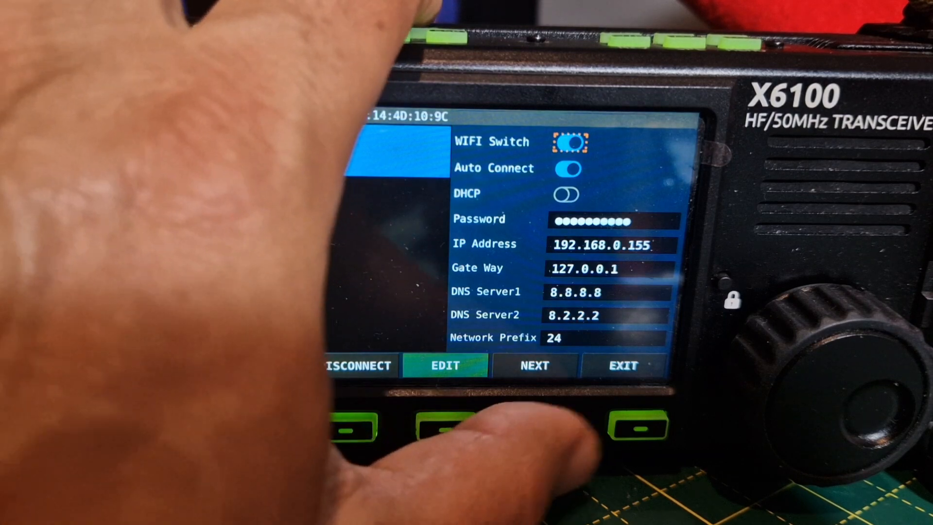
- Connect to the MERCURY10GHZ network keeping the static IP 192.168.0.155
left_click(534, 364)
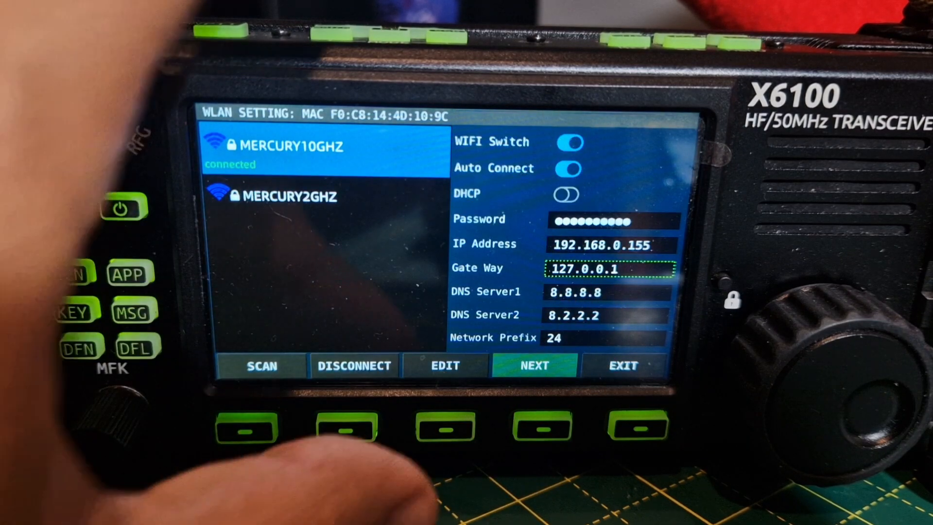
- Edit the Gate Way field (127.0.0.1), then move to the PC browser on winscp.net
left_click(608, 268)
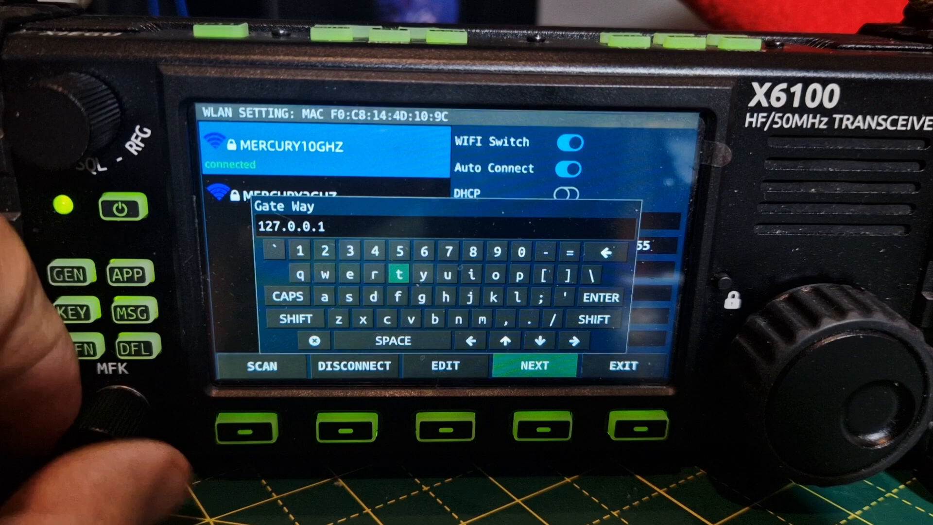
left_click(444, 297)
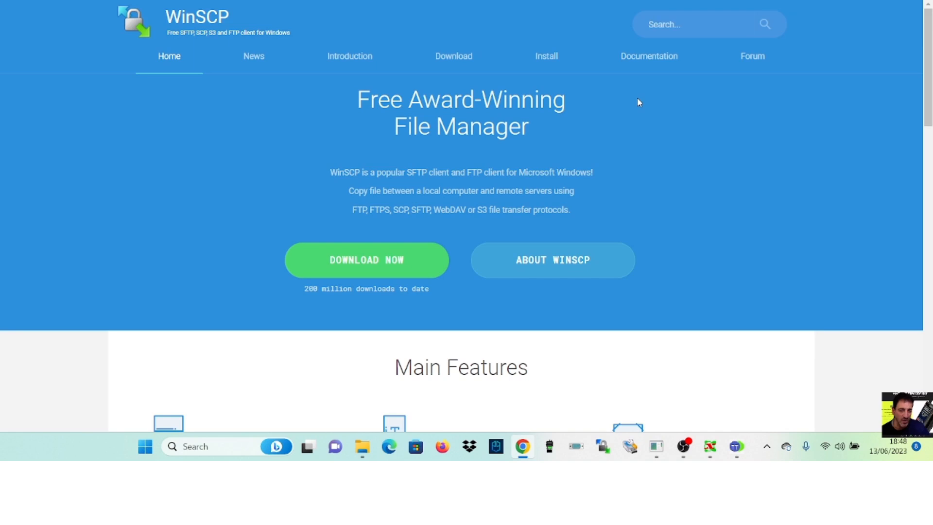
mouse_move(189, 32)
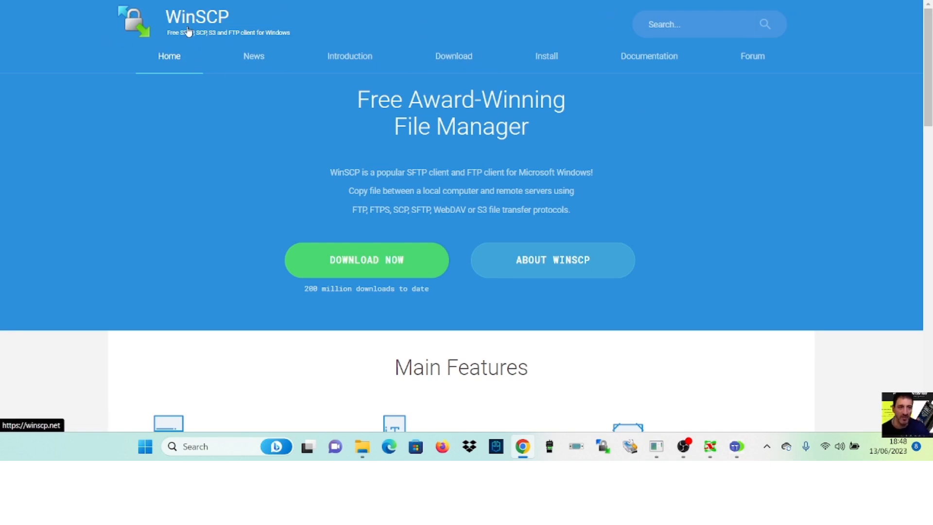
mouse_move(367, 274)
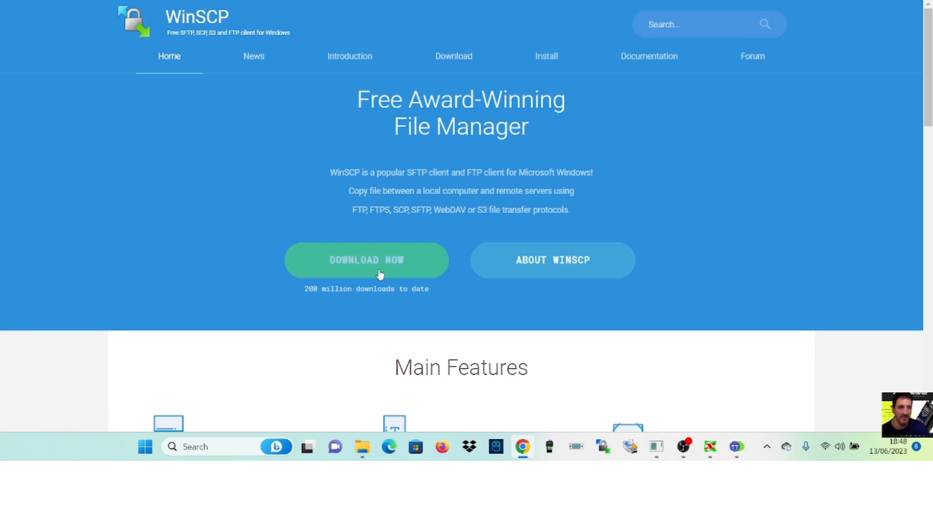
mouse_move(508, 412)
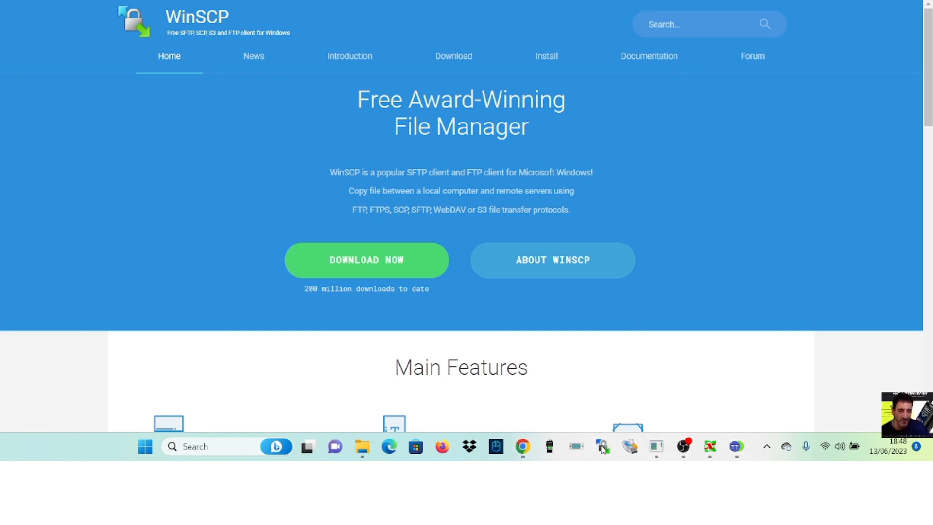
- Log in to the radio over SFTP at host 192.168.0.155 as user root with its password
left_click(602, 446)
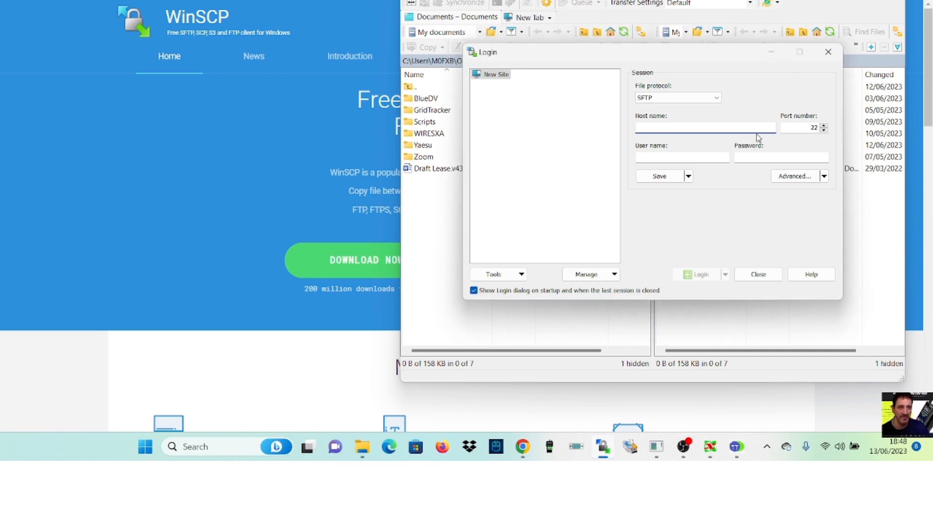
mouse_move(757, 138)
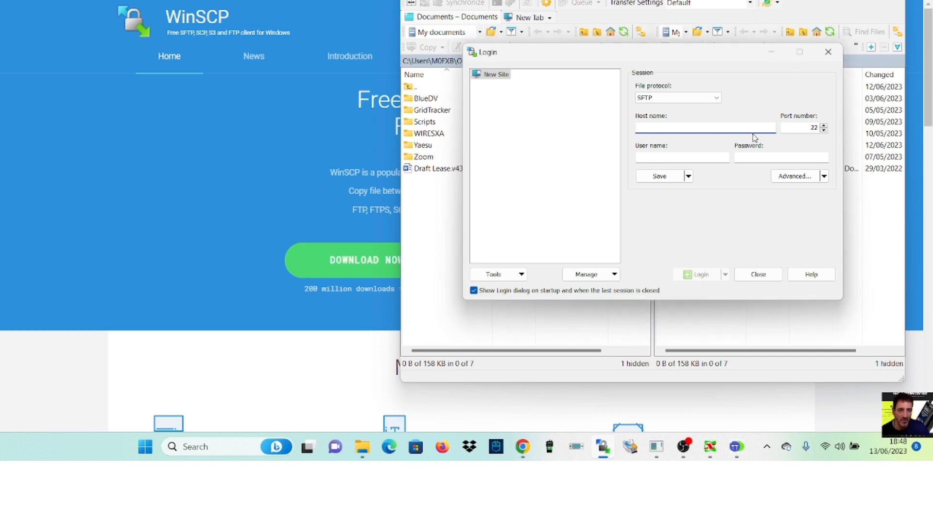
left_click(706, 127)
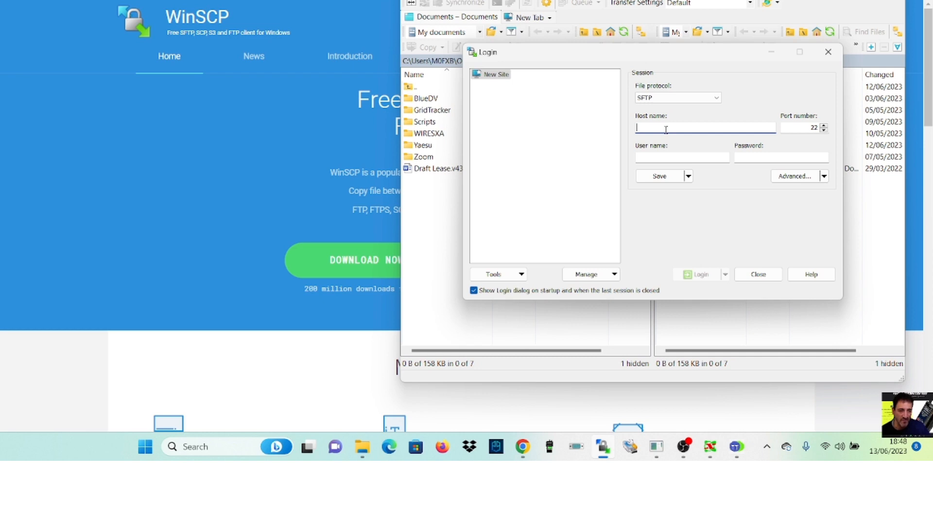
type("192.168.0")
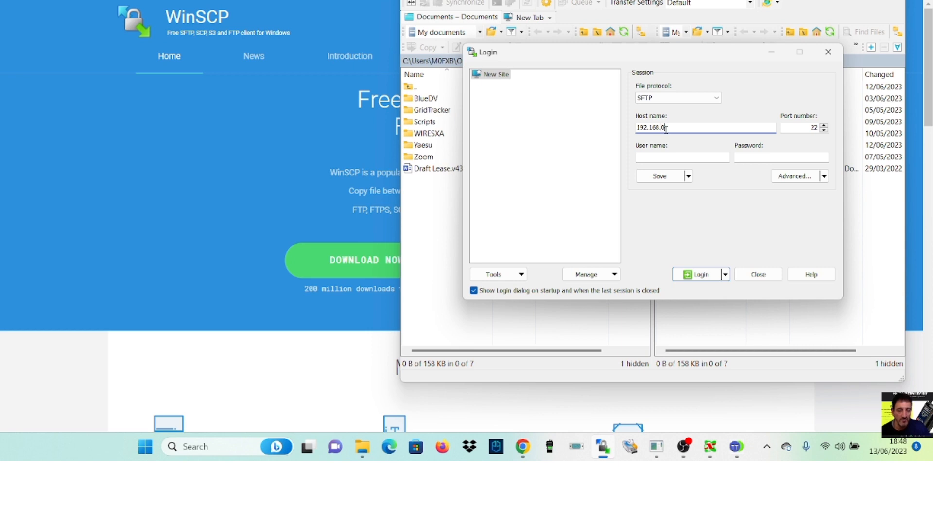
type("155")
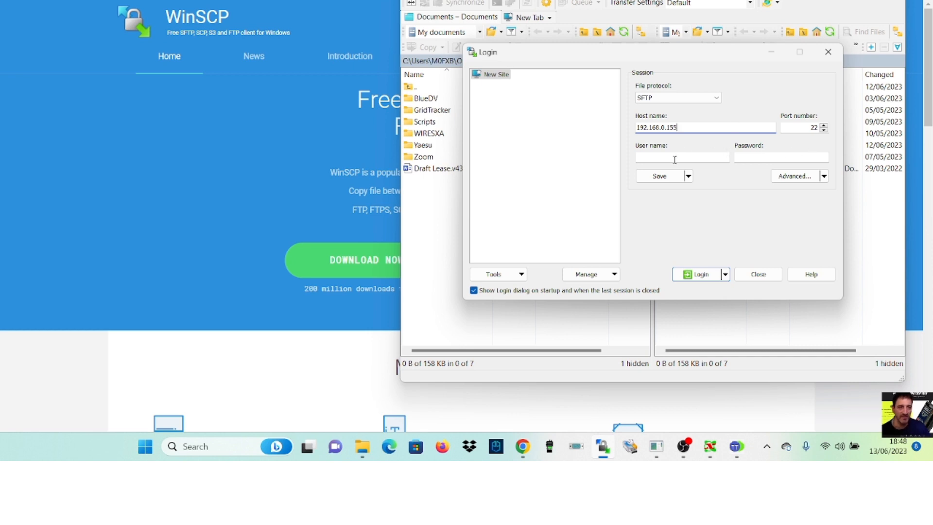
type("r")
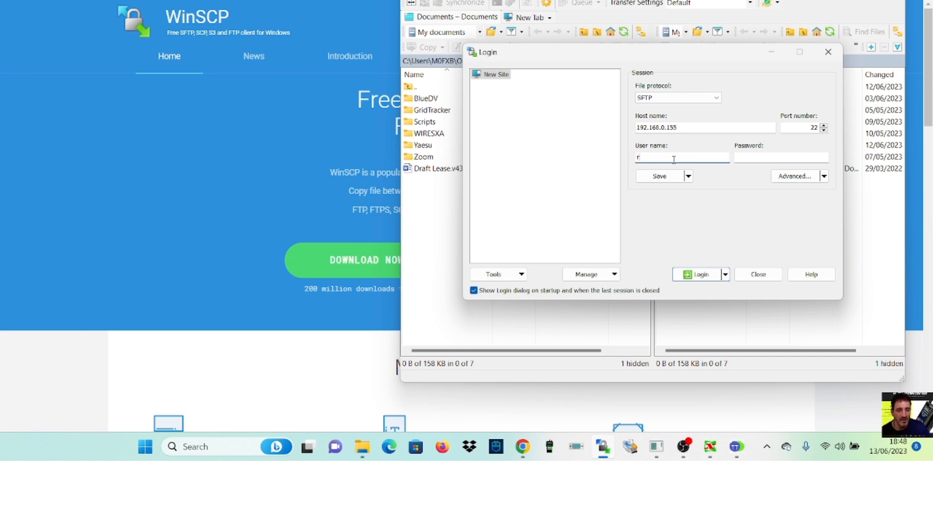
type("ooo")
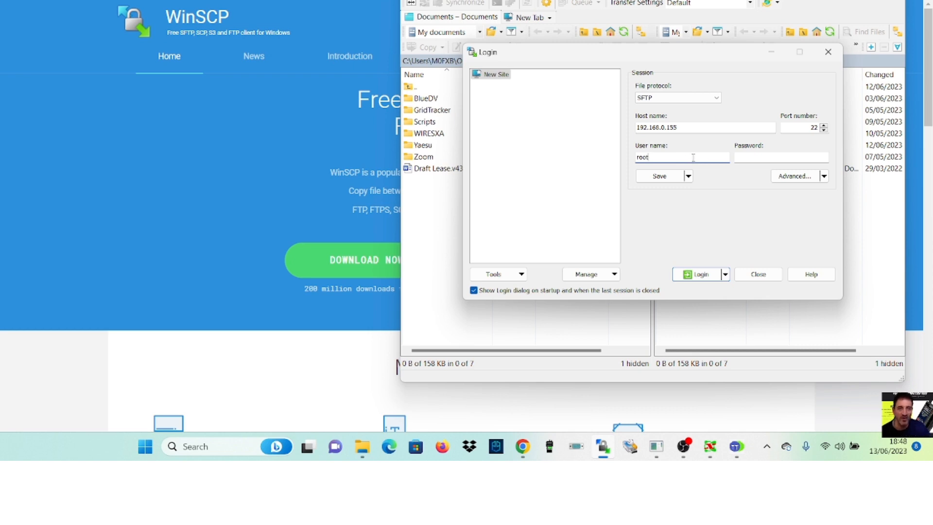
type("••")
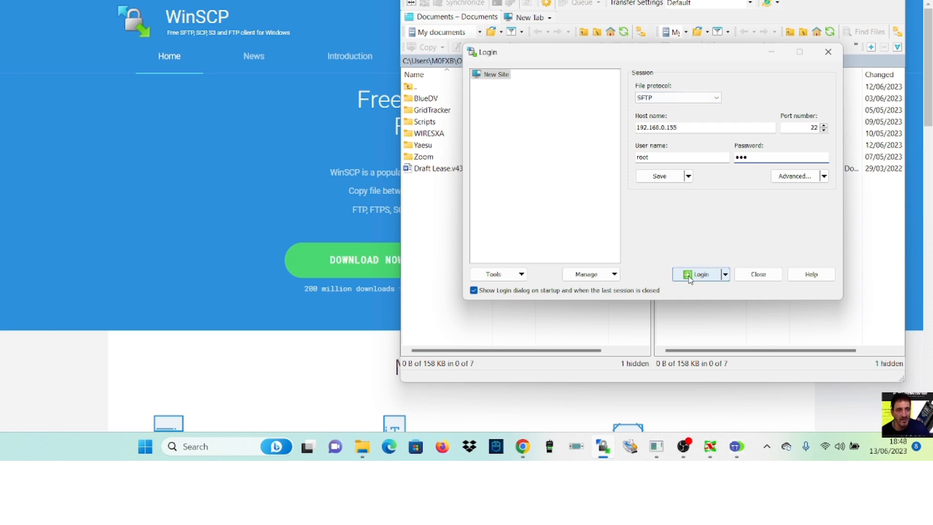
left_click(697, 274)
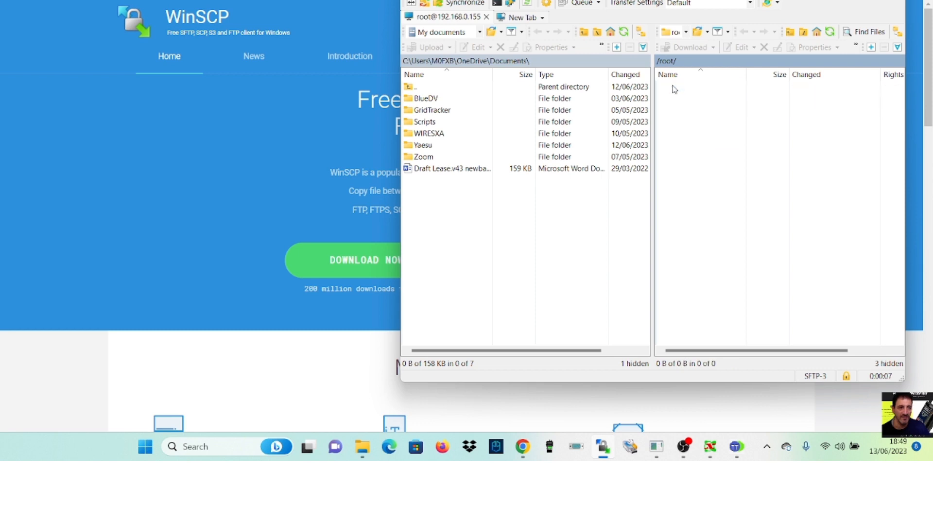
- Navigate the remote side from / through etc into /etc/xgradio/ and select xgradio.conf
left_click(670, 31)
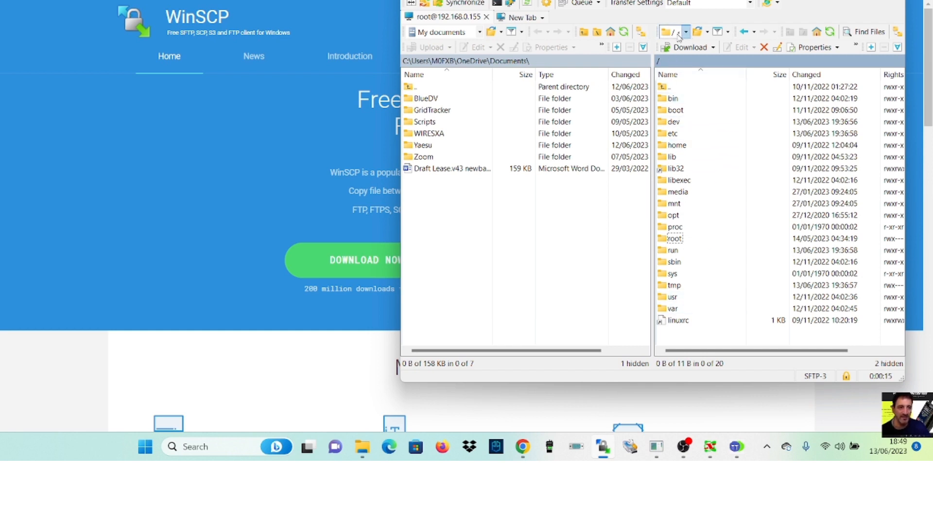
mouse_move(684, 33)
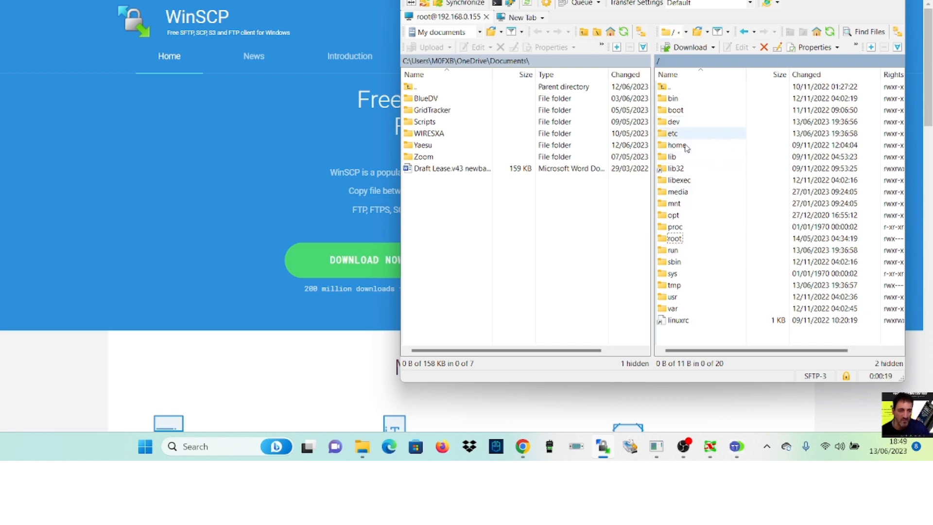
left_click(672, 134)
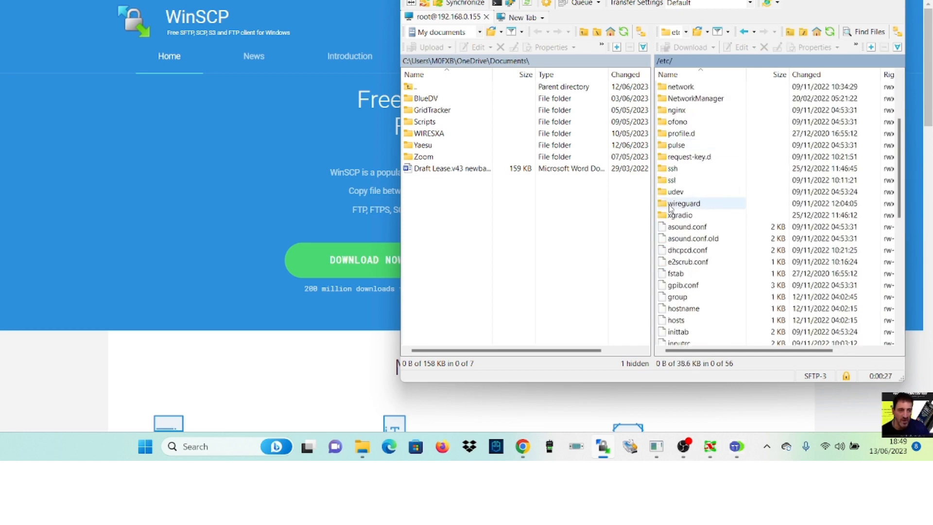
left_click(679, 215)
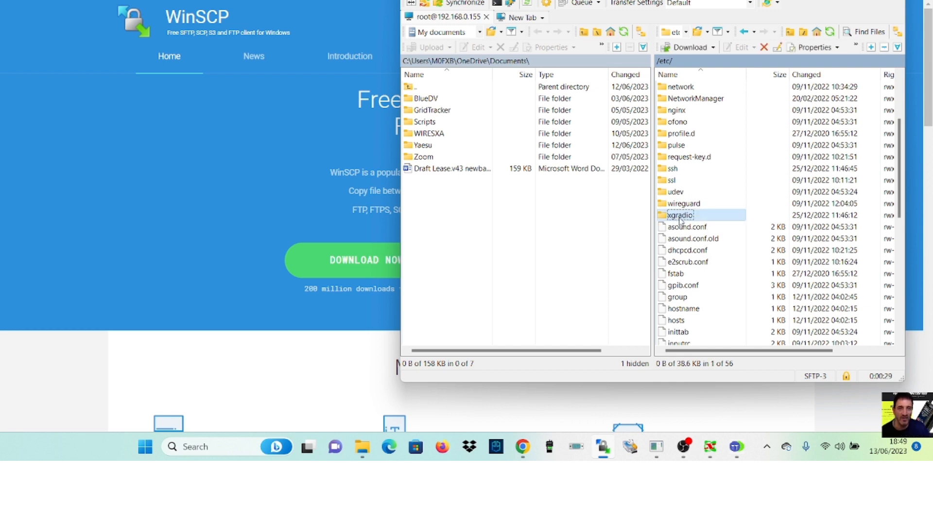
double_click(677, 215)
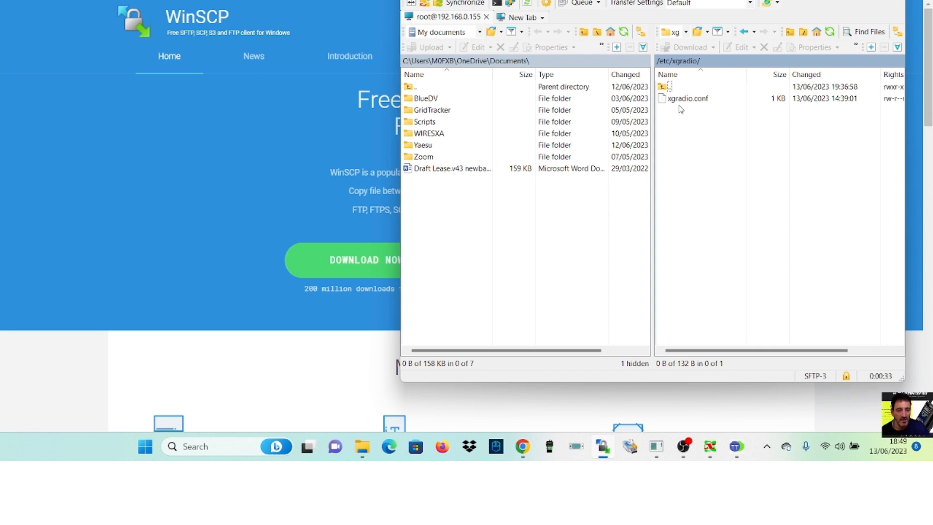
left_click(687, 98)
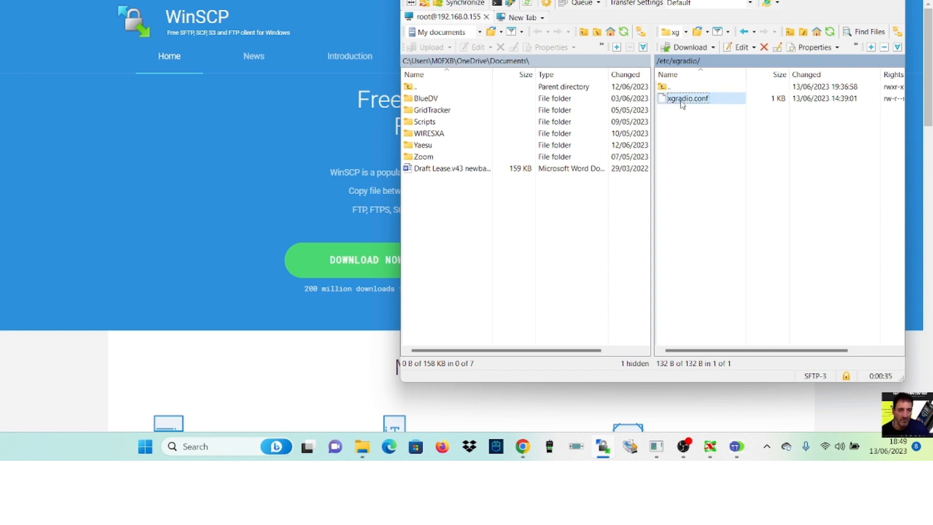
double_click(688, 98)
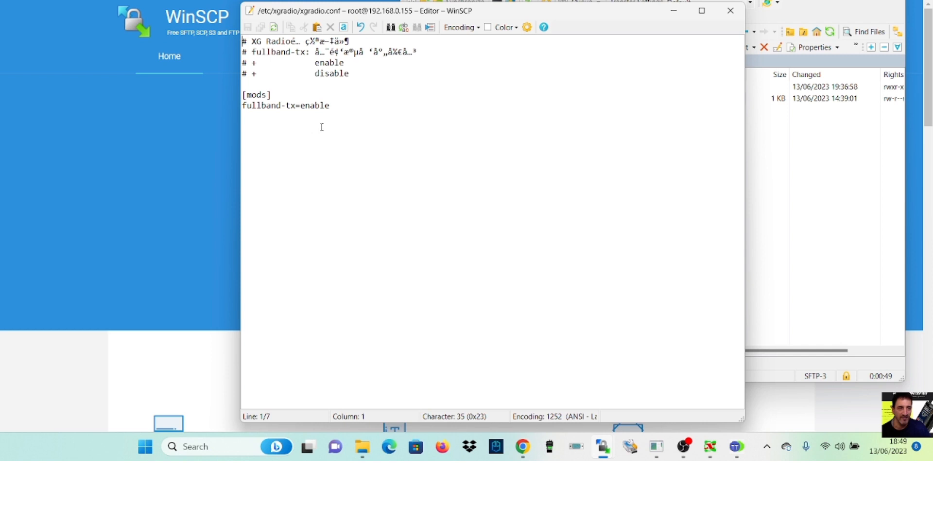
mouse_move(705, 33)
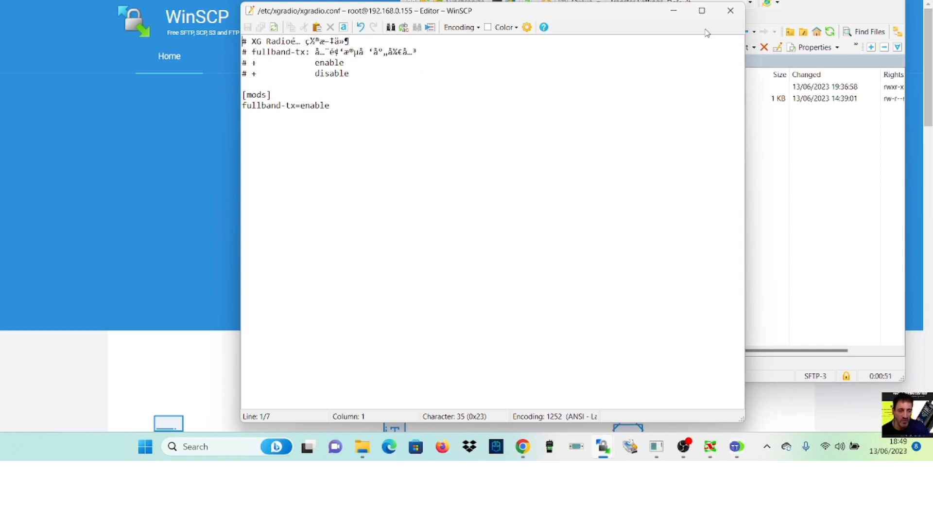
mouse_move(670, 28)
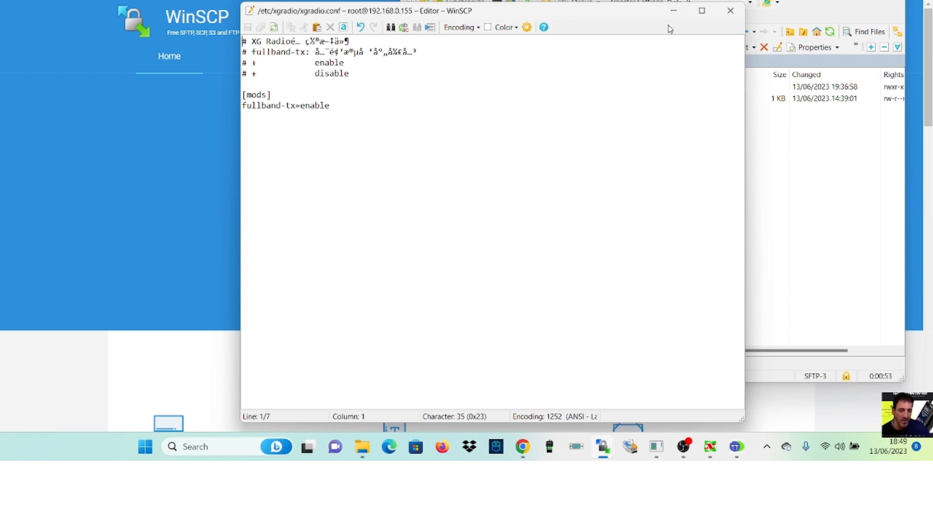
mouse_move(253, 34)
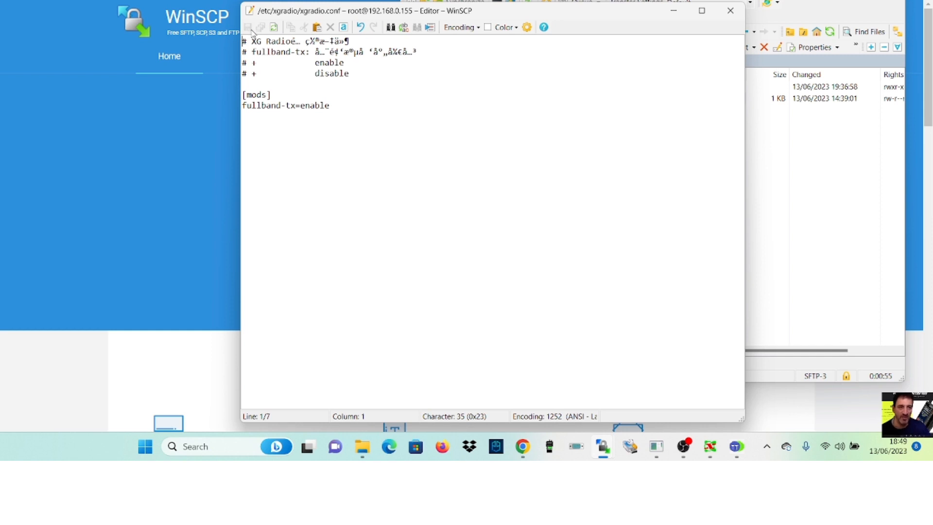
mouse_move(305, 92)
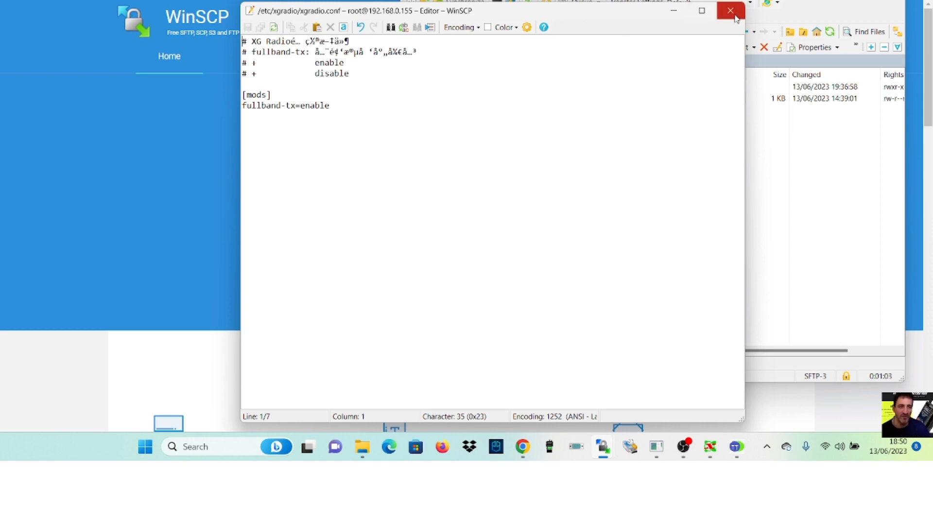
left_click(730, 11)
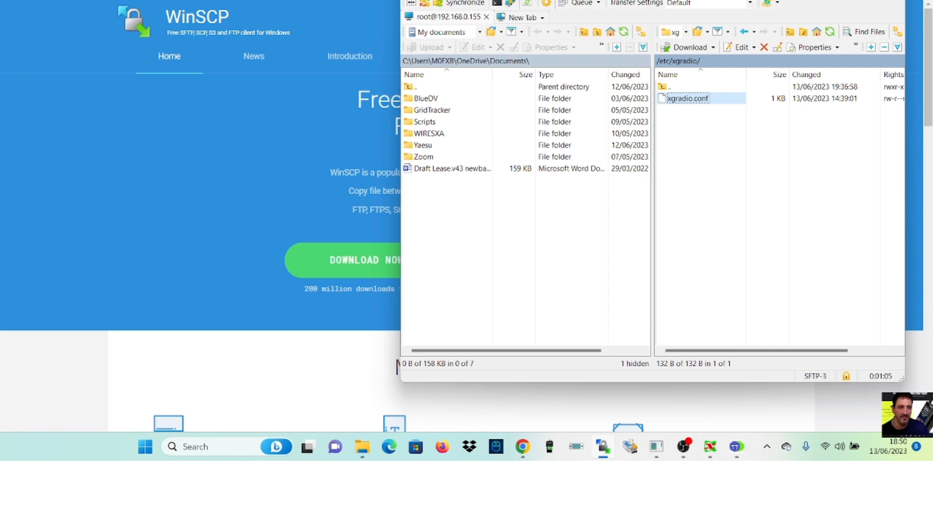